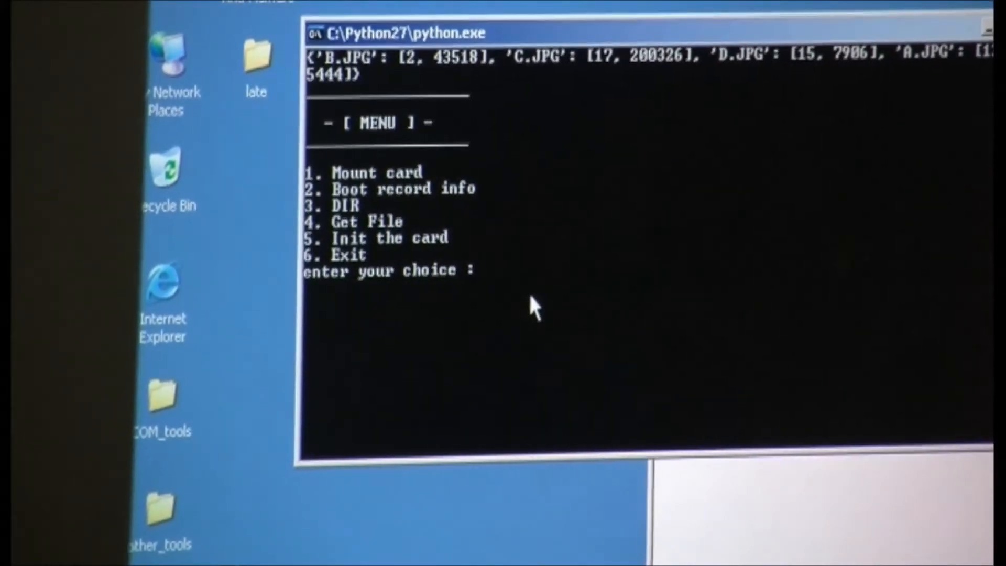
{"action": "type", "text": "4"}
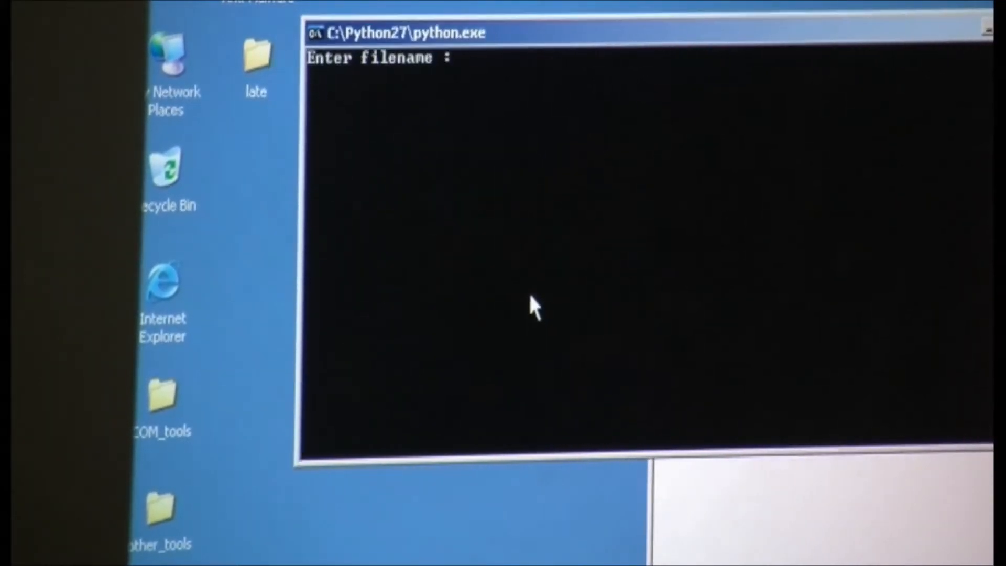
{"action": "type", "text": "C"}
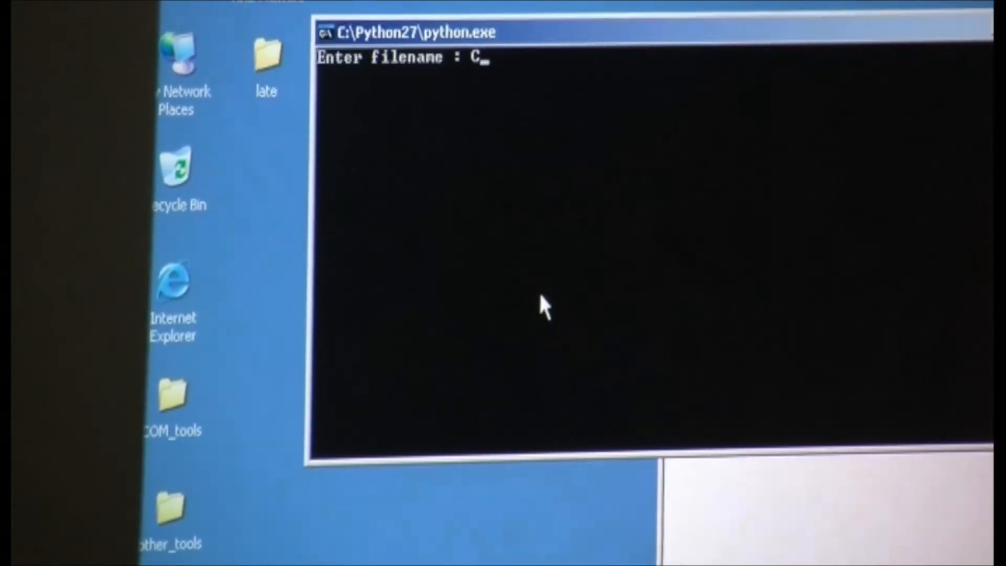
{"action": "type", "text": "."}
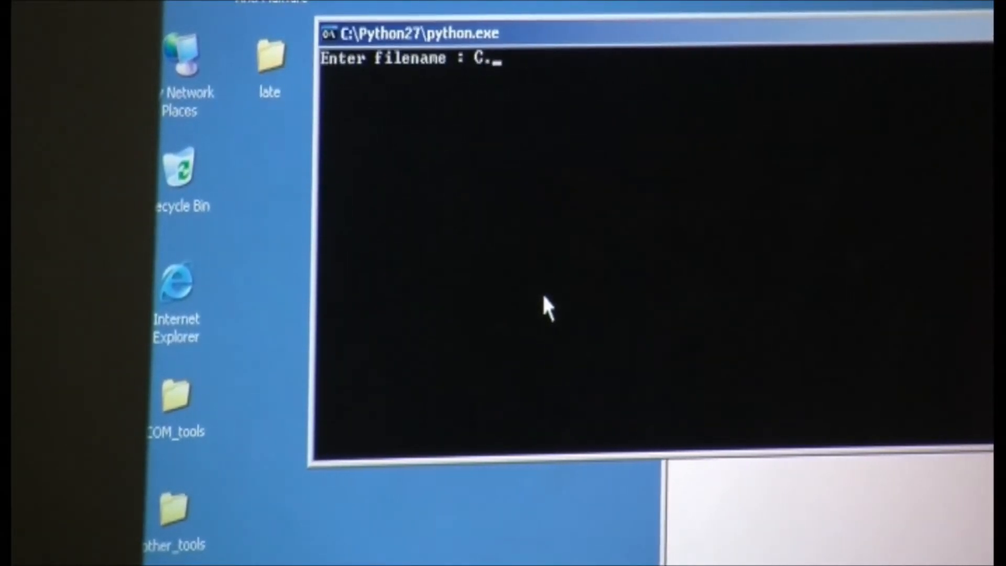